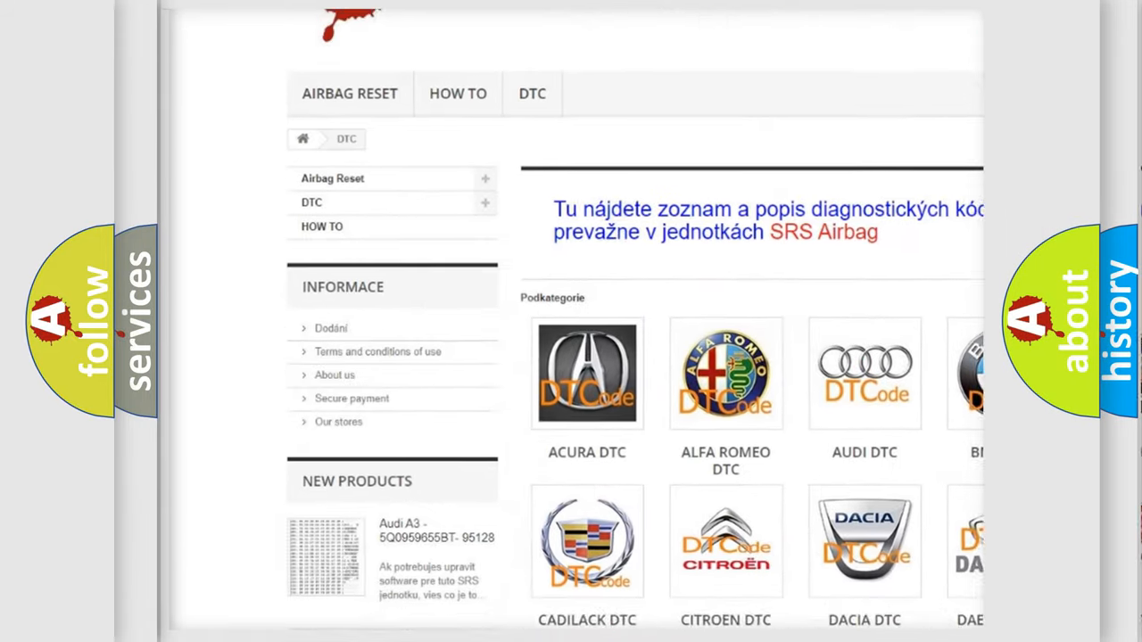
{"action": "scroll", "scroll_direction": "down", "scroll_amount": 3}
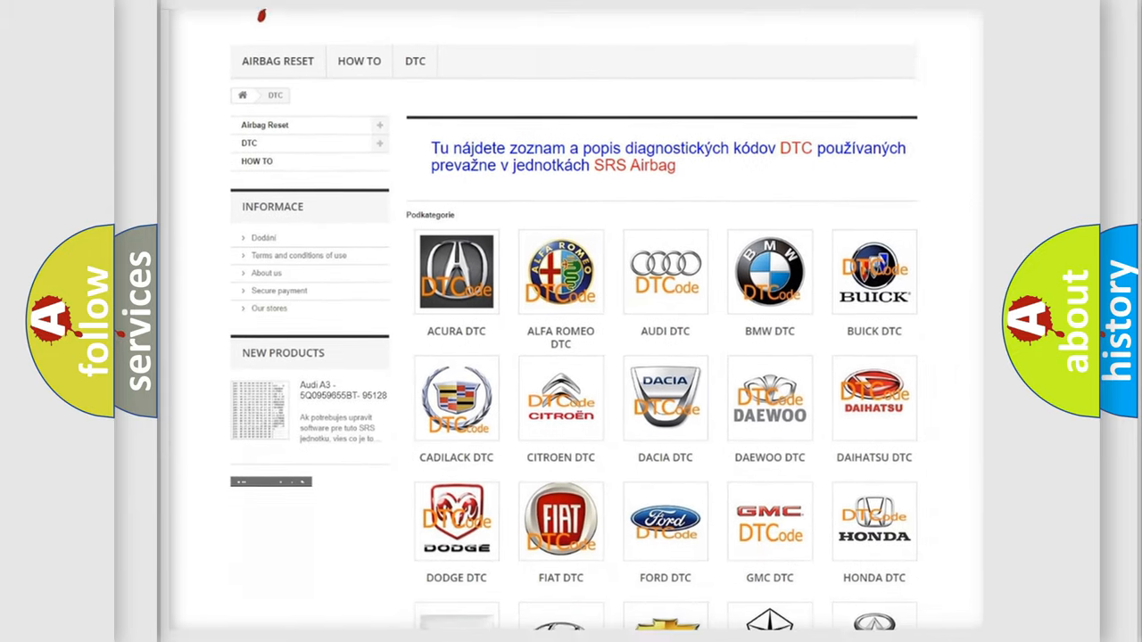
{"action": "scroll", "scroll_direction": "down", "scroll_amount": 3}
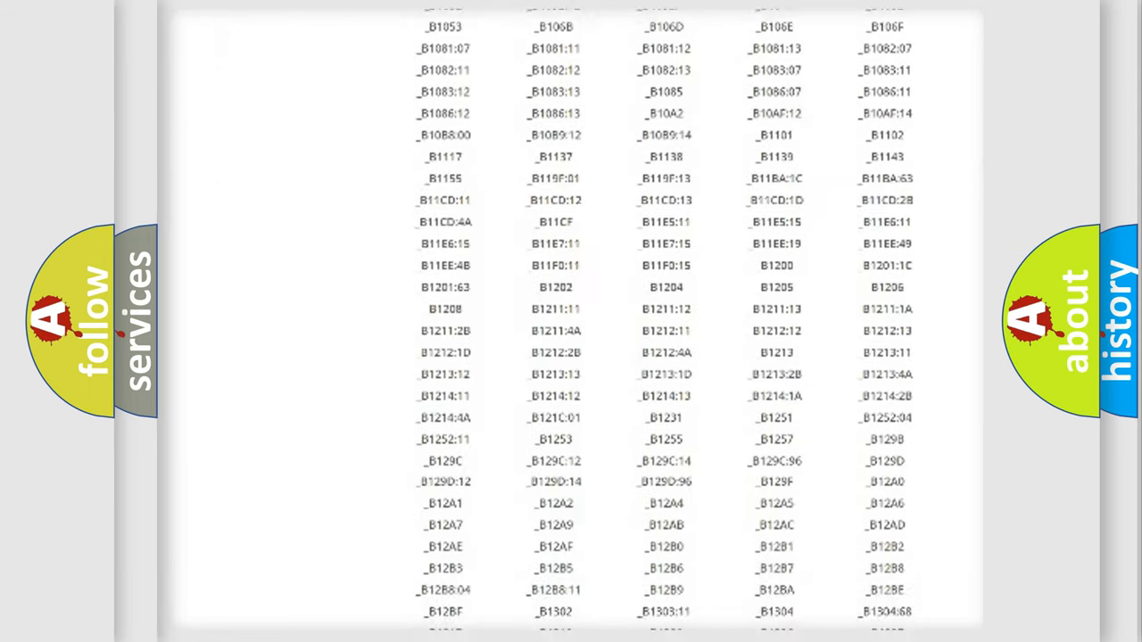
{"action": "scroll", "scroll_direction": "down", "scroll_amount": 3}
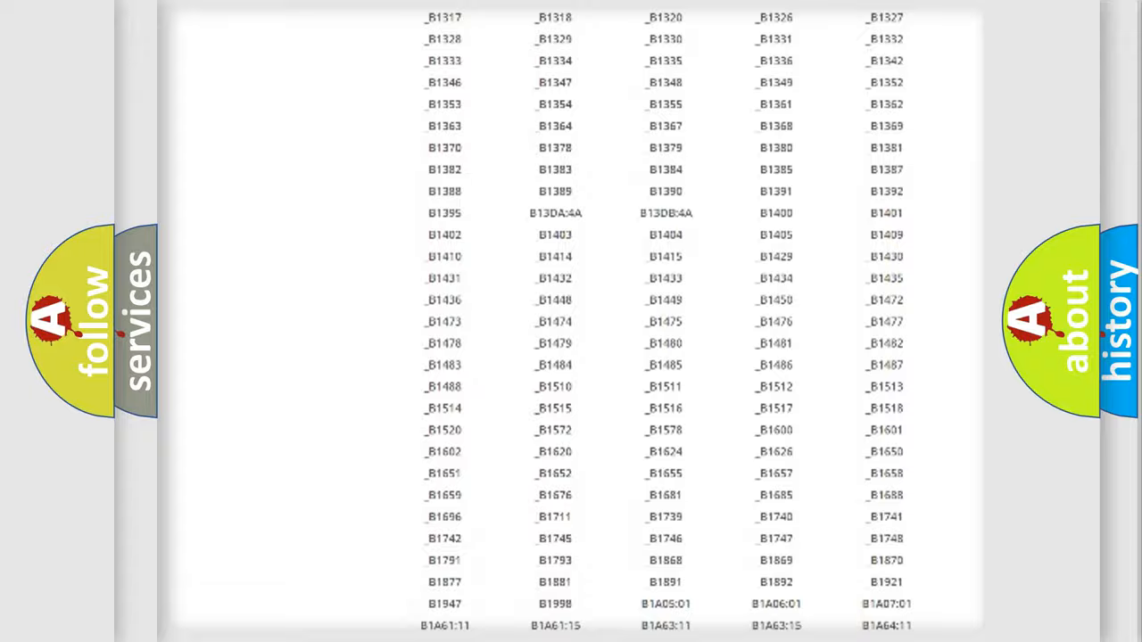
{"action": "scroll", "scroll_direction": "up", "scroll_amount": 3}
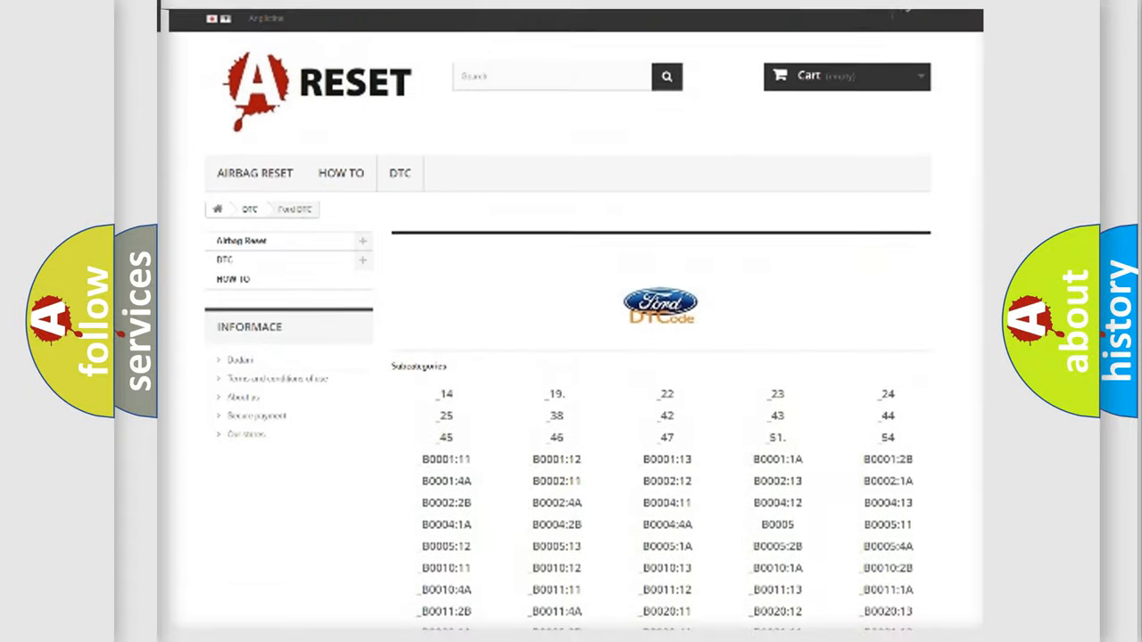